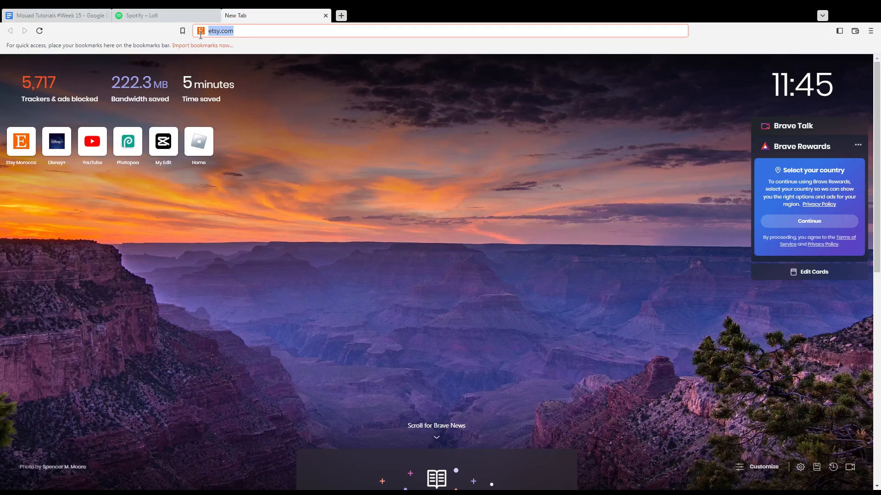
- Load etsy.com in a new Brave tab
{"action": "key", "text": "Return"}
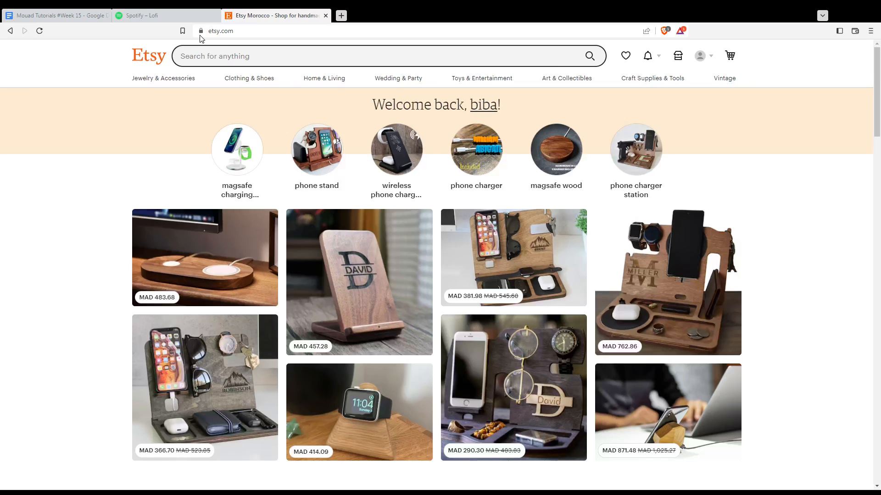
{"action": "mouse_move", "coordinate": [278, 113]}
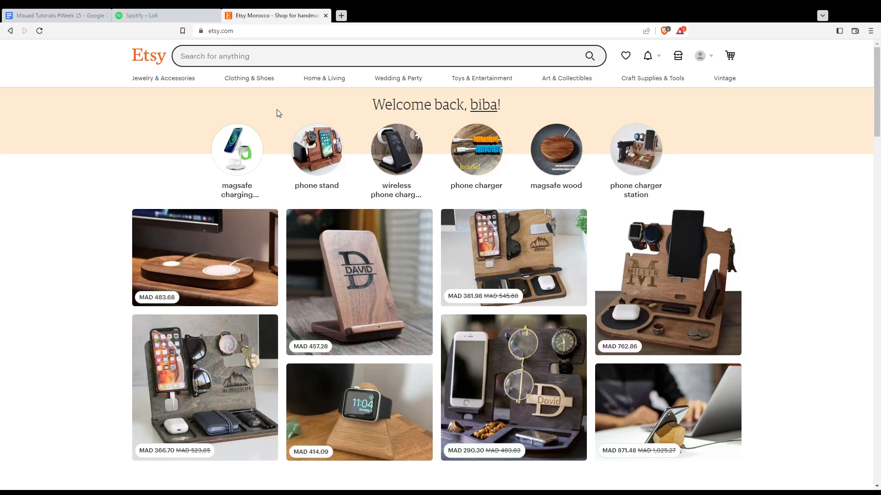
{"action": "mouse_move", "coordinate": [396, 148]}
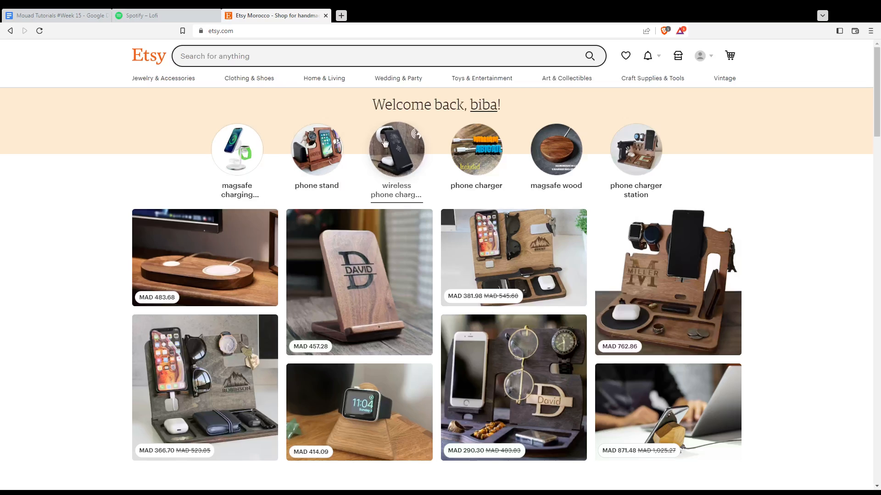
{"action": "triple_click", "coordinate": [435, 104]}
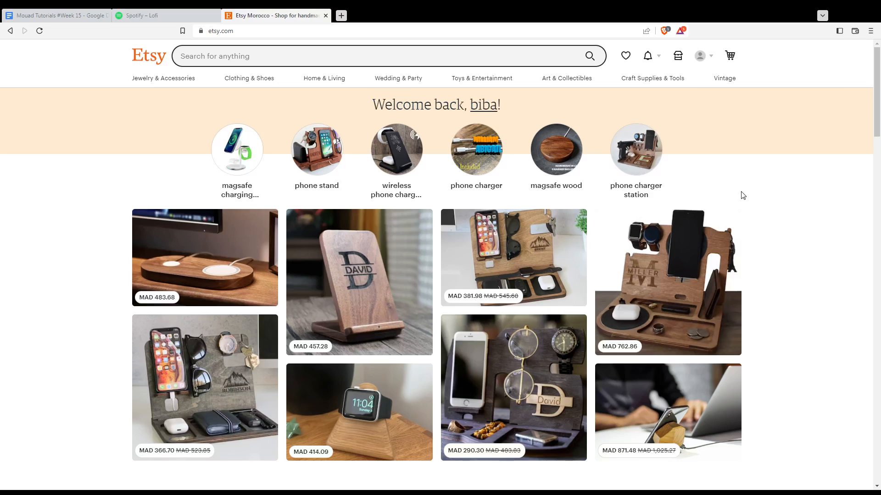
{"action": "mouse_move", "coordinate": [678, 55]}
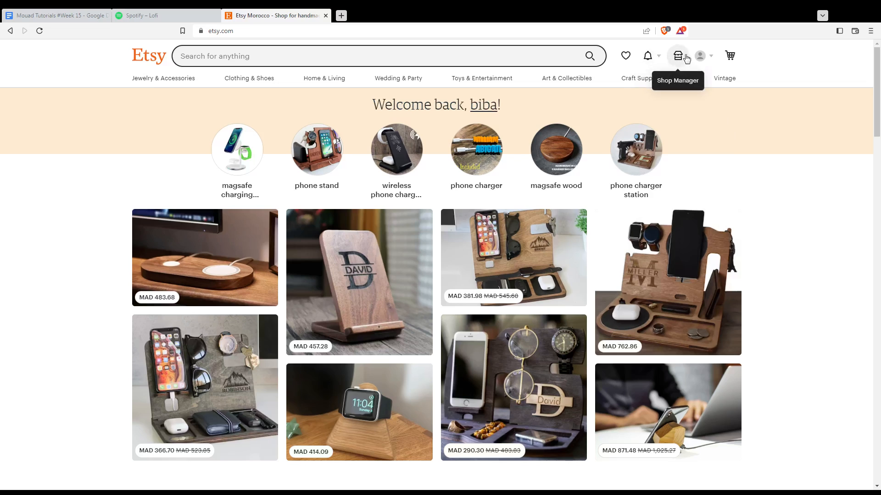
{"action": "mouse_move", "coordinate": [758, 163]}
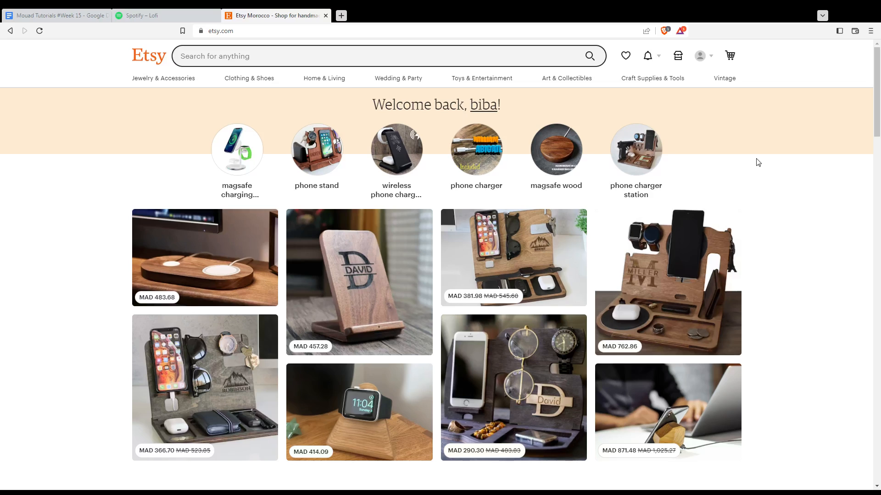
{"action": "mouse_move", "coordinate": [513, 329]}
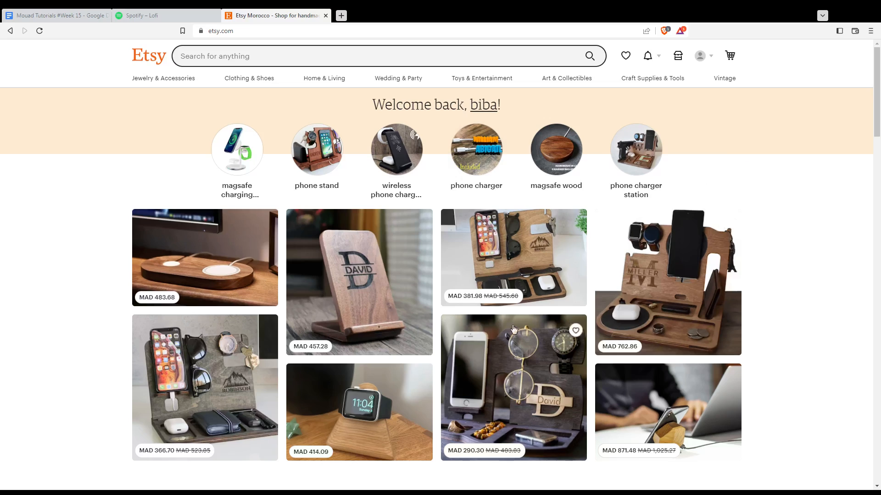
{"action": "double_click", "coordinate": [383, 105]}
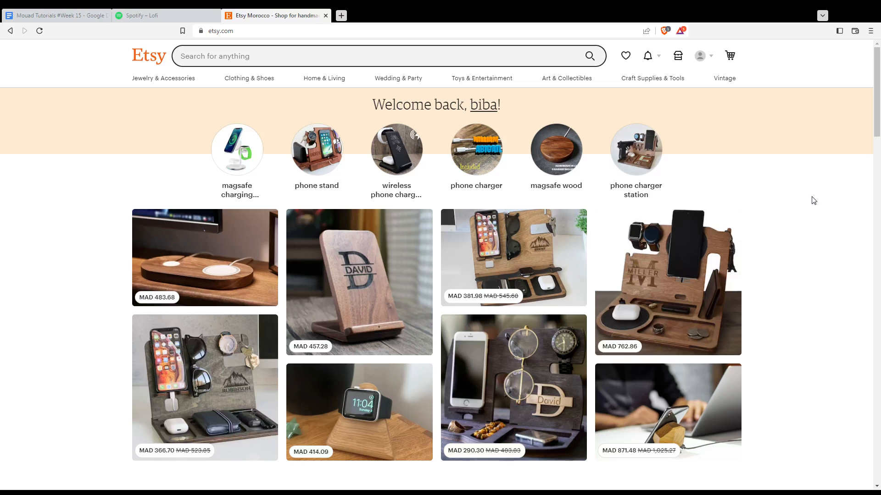
{"action": "mouse_move", "coordinate": [678, 55]}
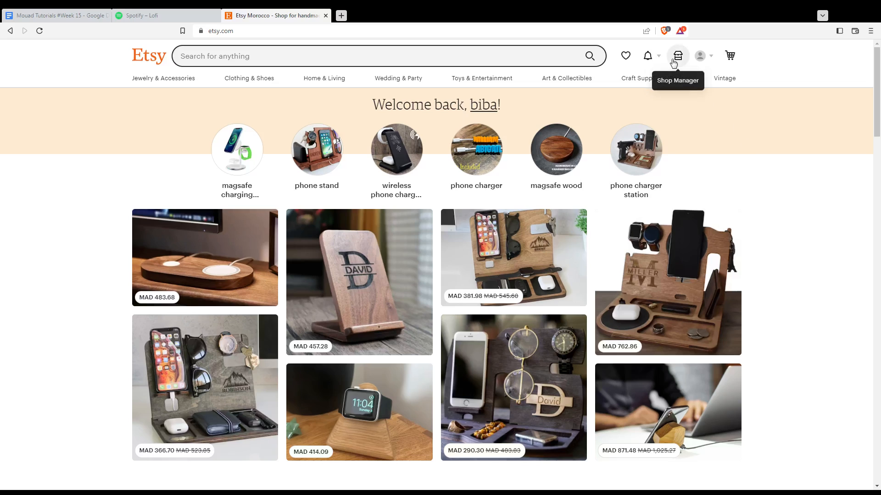
- Open Etsy Shop Manager from the header icon to view the seven-day stats dashboard
{"action": "left_click", "coordinate": [678, 55]}
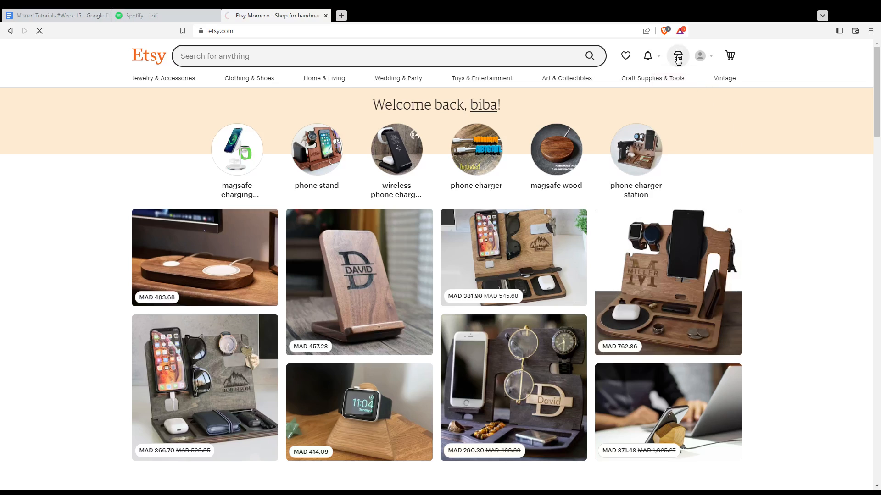
{"action": "left_click", "coordinate": [678, 55]}
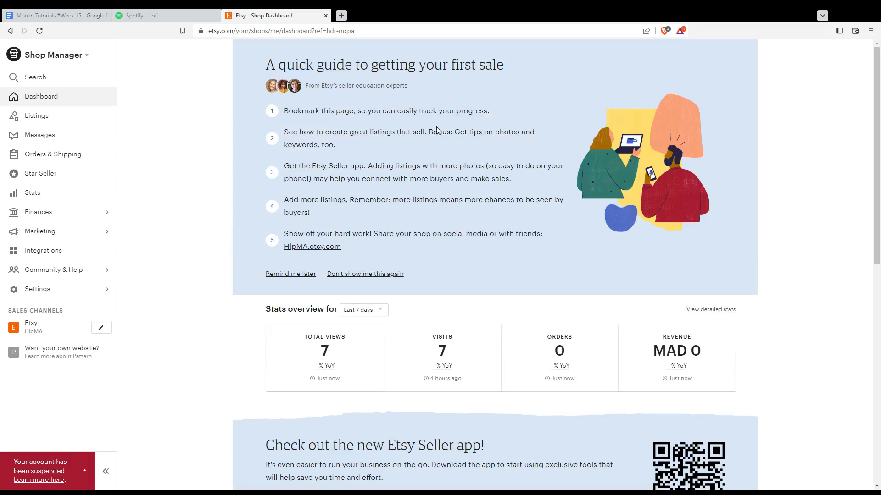
{"action": "mouse_move", "coordinate": [110, 105]}
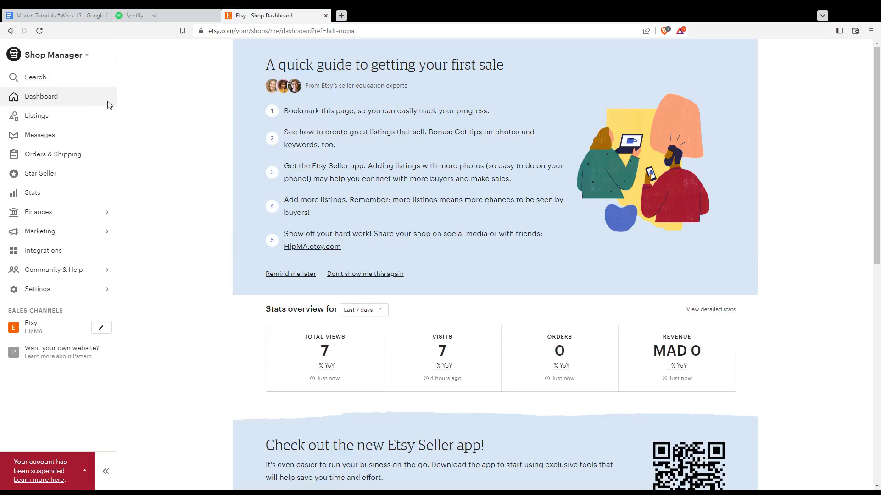
{"action": "mouse_move", "coordinate": [85, 116]}
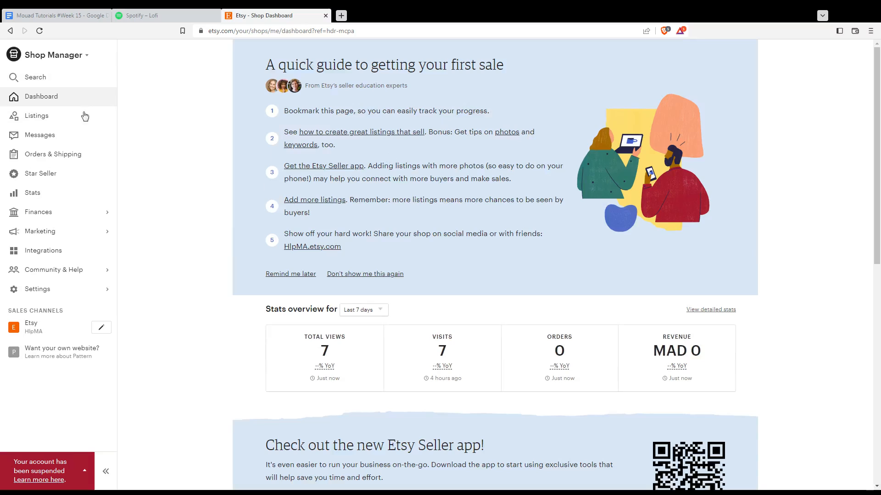
- Go to Orders & Shipping from the Shop Manager sidebar
{"action": "left_click", "coordinate": [53, 154]}
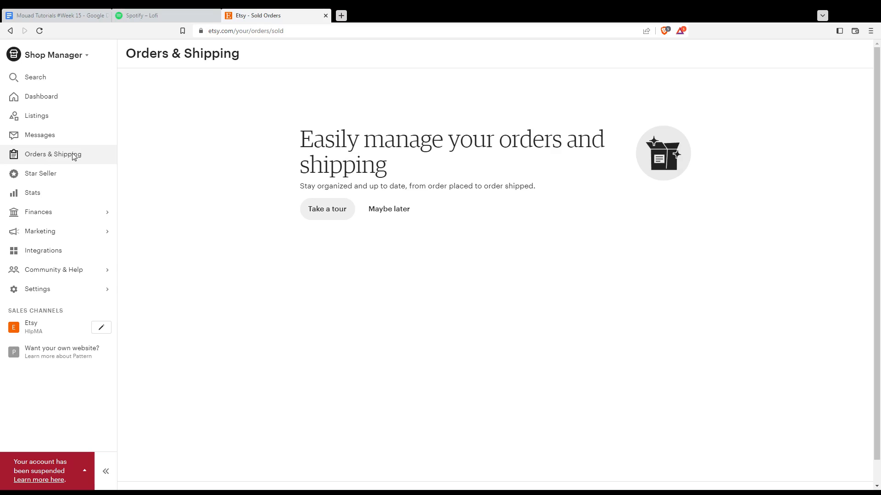
{"action": "mouse_move", "coordinate": [425, 252]}
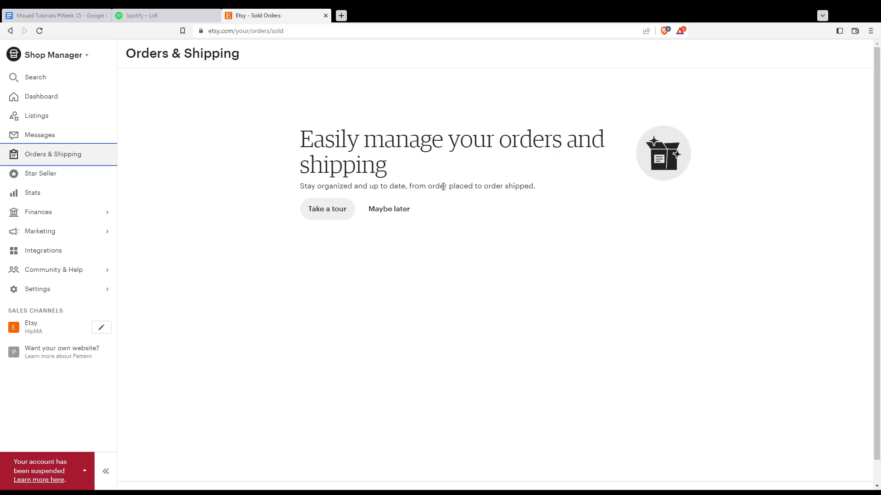
{"action": "mouse_move", "coordinate": [358, 227]}
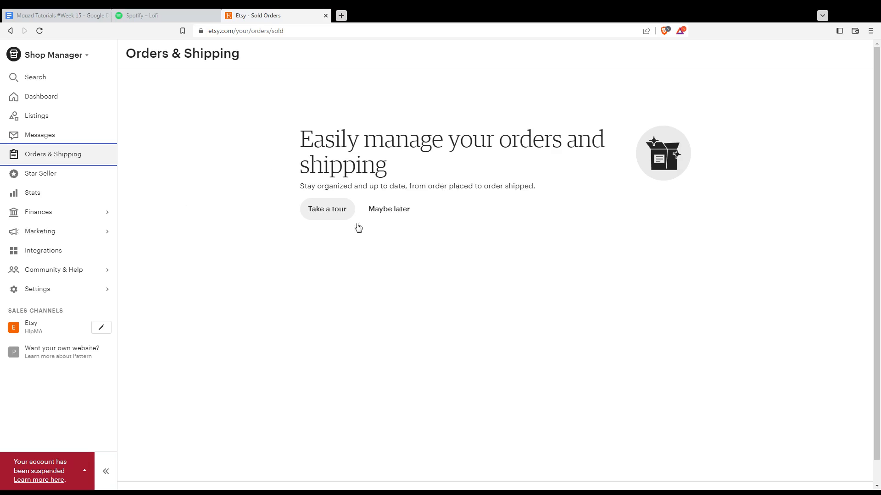
{"action": "mouse_move", "coordinate": [475, 247]}
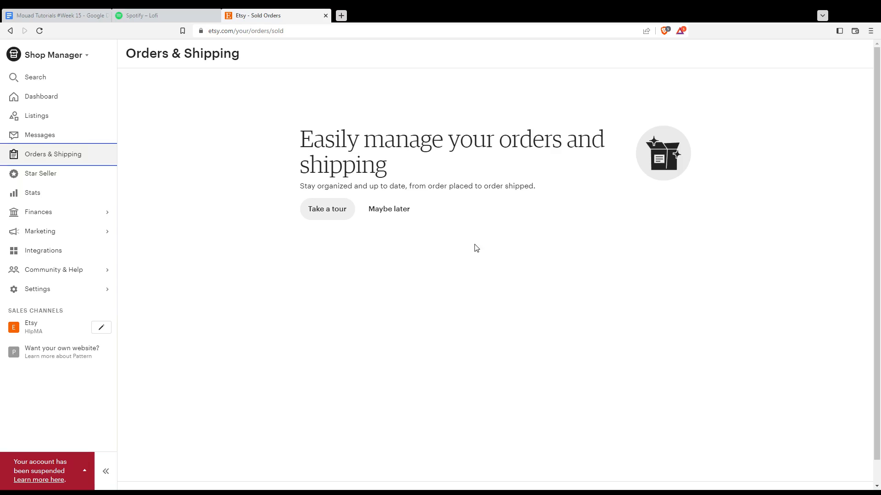
{"action": "mouse_move", "coordinate": [458, 203]}
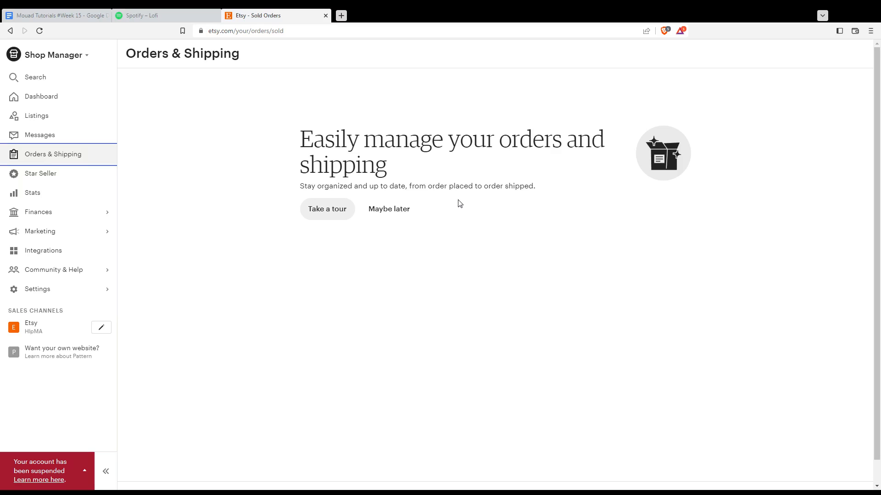
{"action": "mouse_move", "coordinate": [557, 382]}
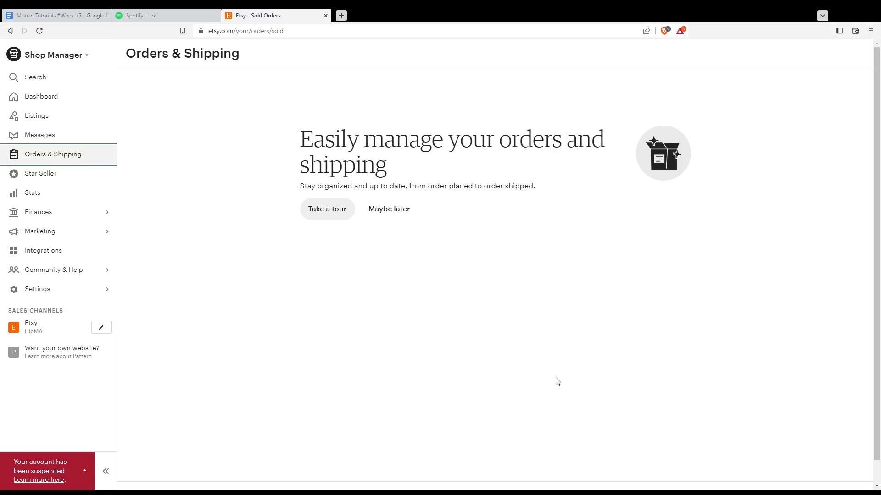